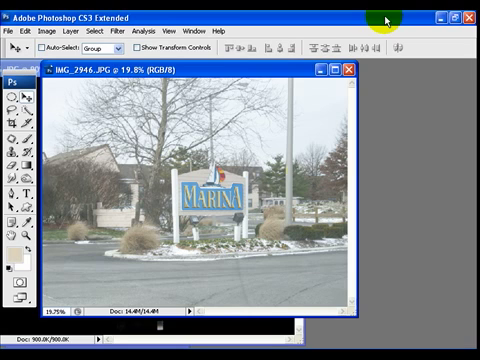
mouse_move(124, 108)
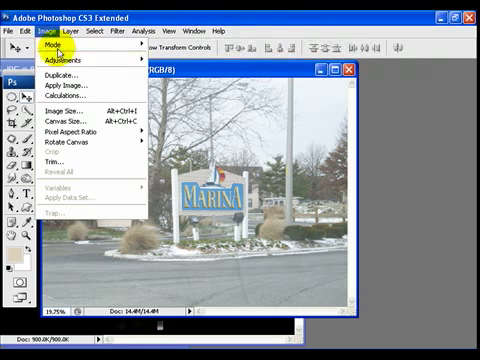
mouse_move(63, 60)
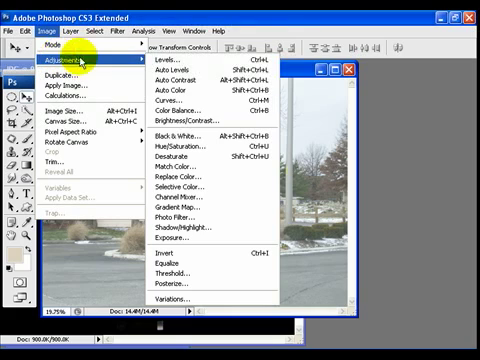
Open Levels for the marina photo and move its dialog up and right, off the sign.
click(159, 64)
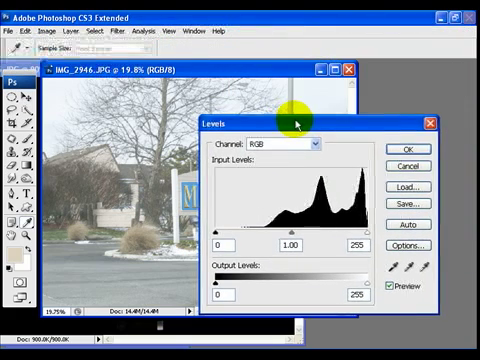
drag(300, 118, 310, 52)
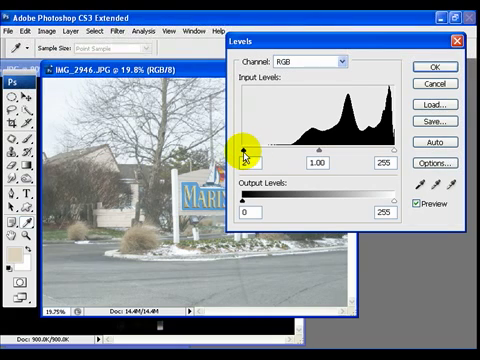
Test the black and white input sliders, then return both to their defaults.
drag(247, 155, 305, 155)
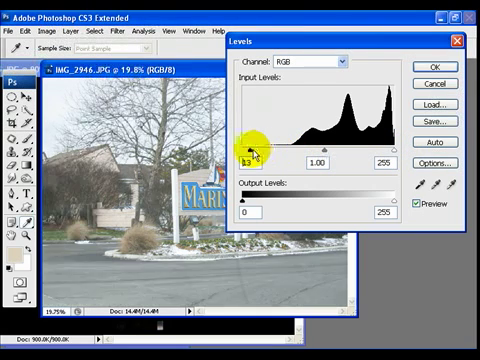
drag(258, 163, 395, 163)
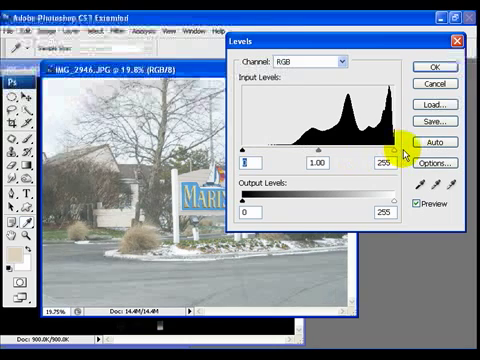
drag(405, 160, 355, 160)
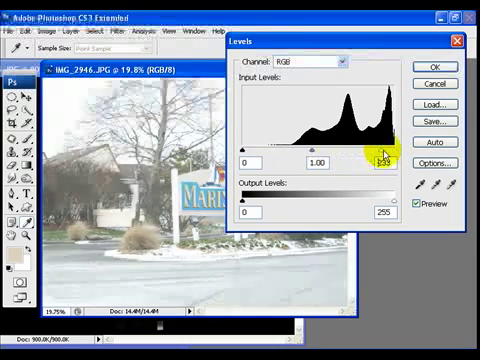
drag(385, 155, 245, 155)
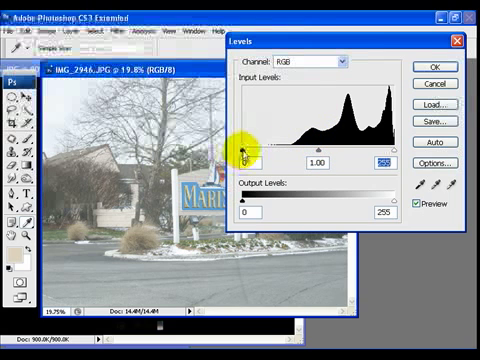
Raise the black input to deepen shadows and set the gray midtone slider to about 0.90.
drag(257, 158, 278, 158)
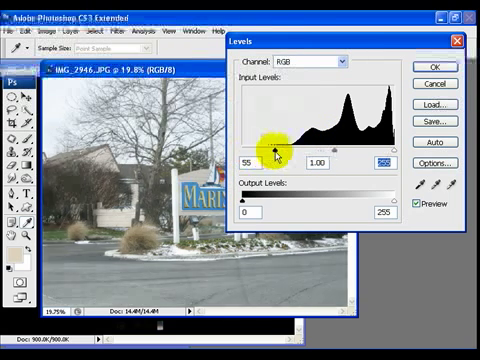
drag(277, 148, 297, 148)
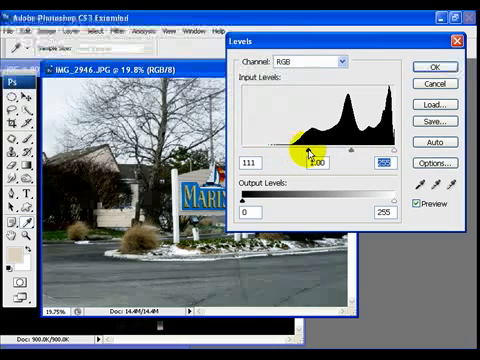
drag(310, 160, 248, 160)
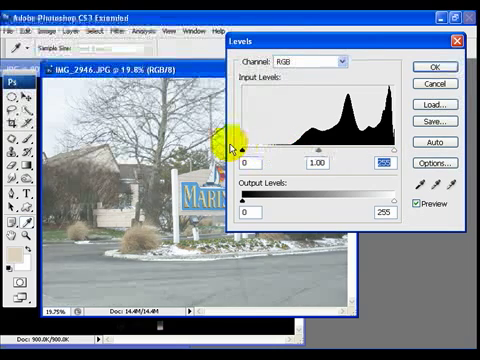
drag(245, 155, 295, 155)
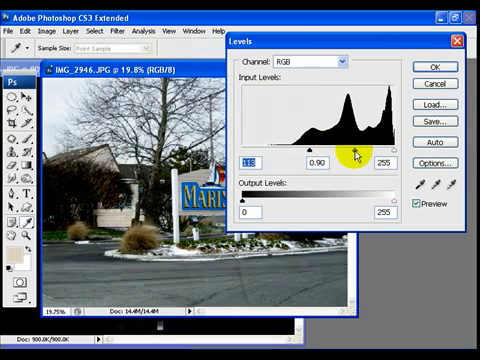
drag(348, 168, 340, 168)
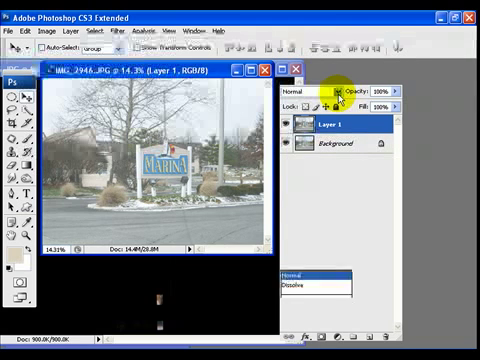
Set Layer 1's blend mode to Multiply and select the Background layer.
click(305, 90)
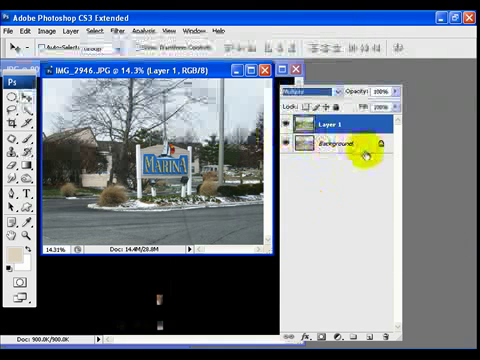
click(340, 126)
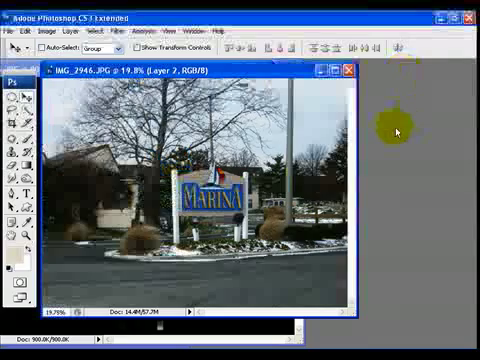
In Levels on Layer 2, set the white input to 189 and midtones to 0.92.
click(60, 28)
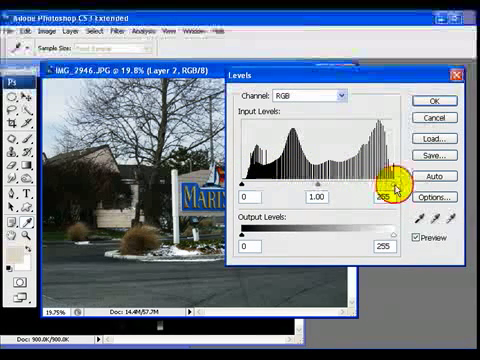
drag(405, 185, 375, 185)
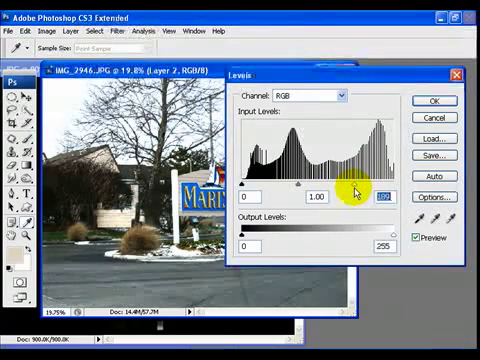
drag(307, 198, 300, 198)
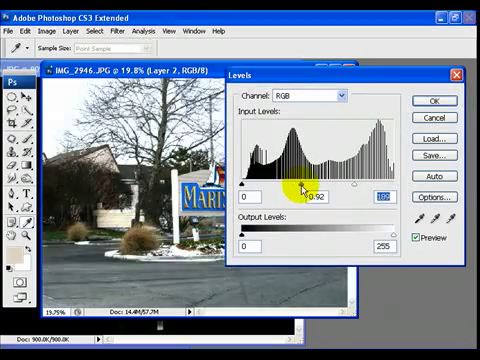